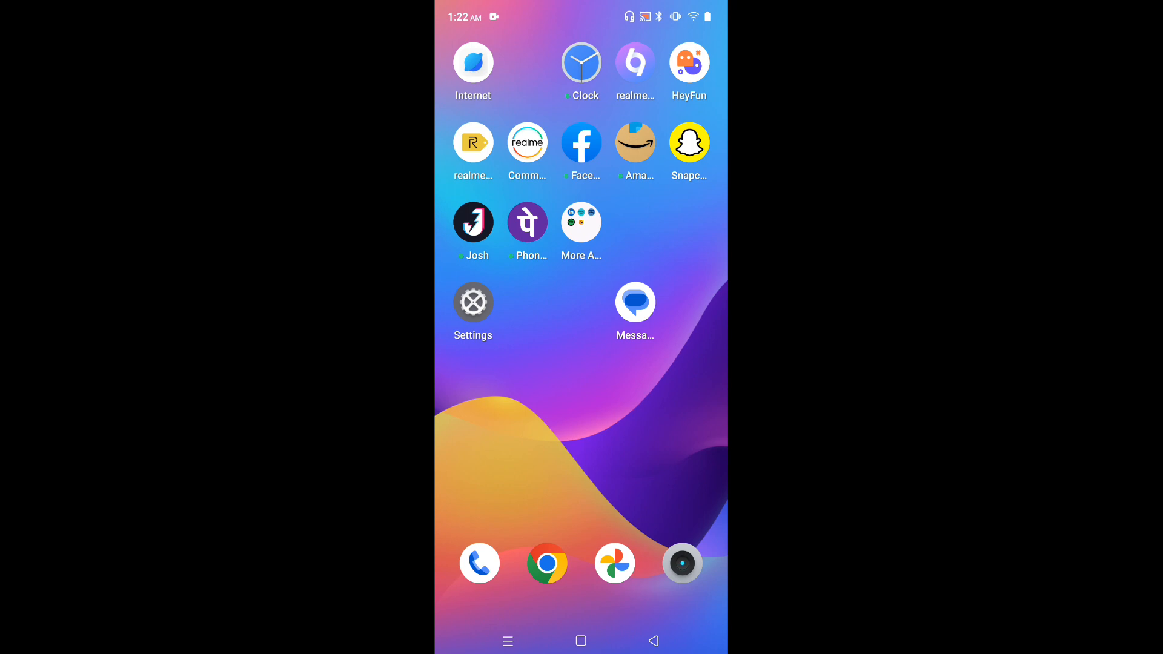
Step: Open Google Messages and start a new conversation
left_click(635, 303)
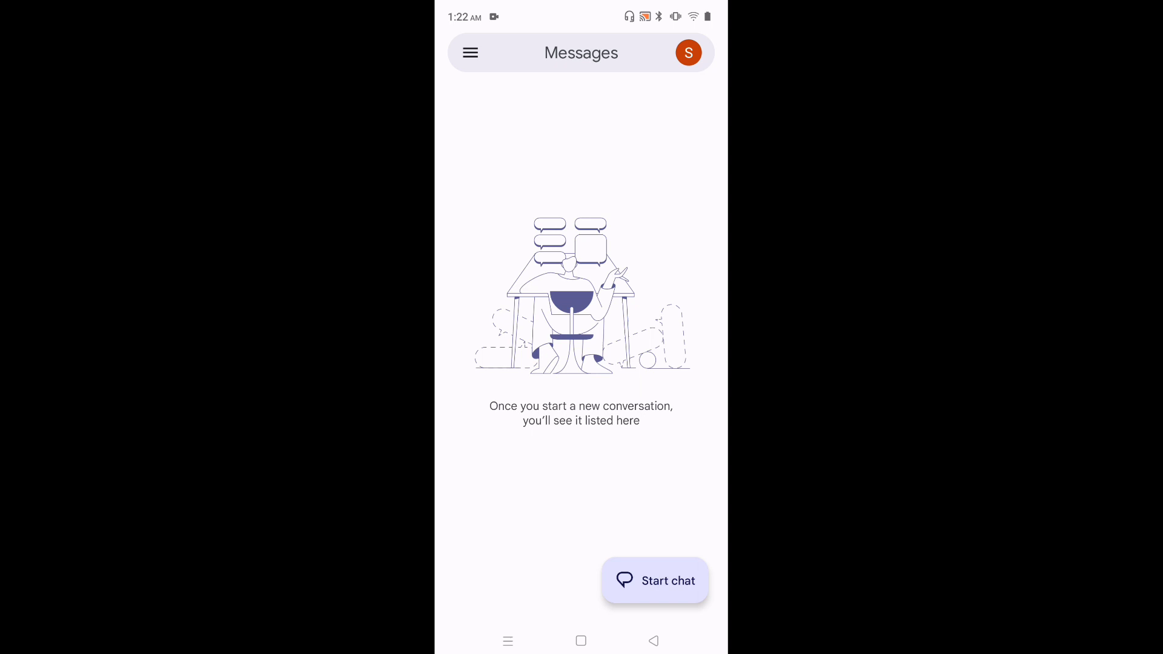
left_click(581, 53)
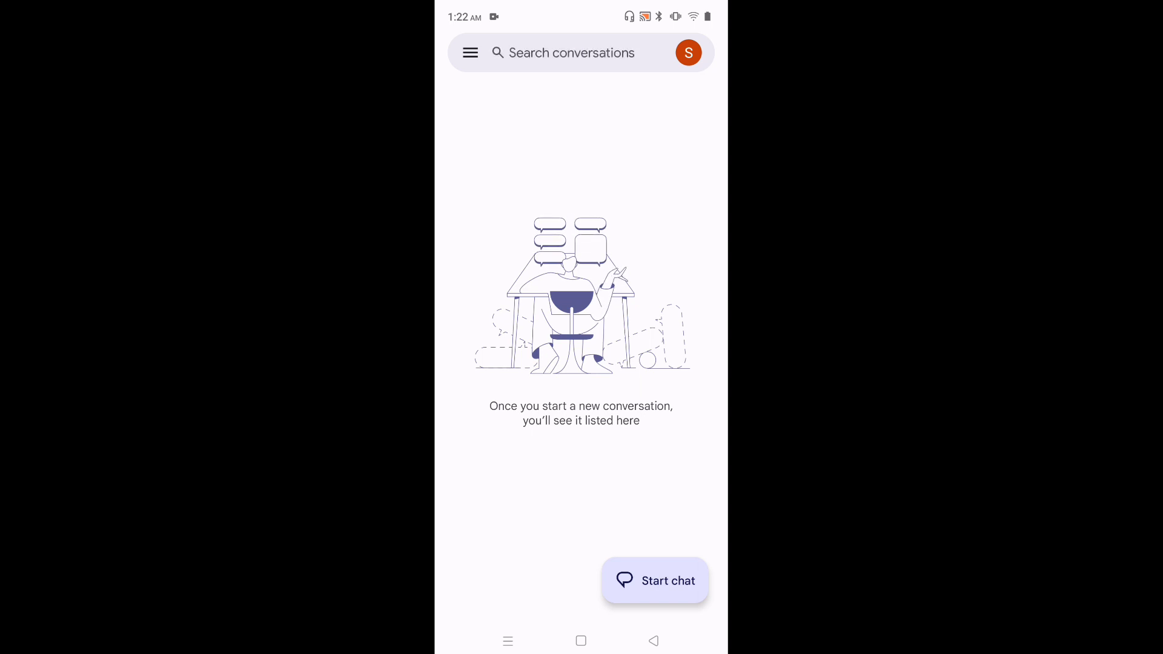
left_click(654, 581)
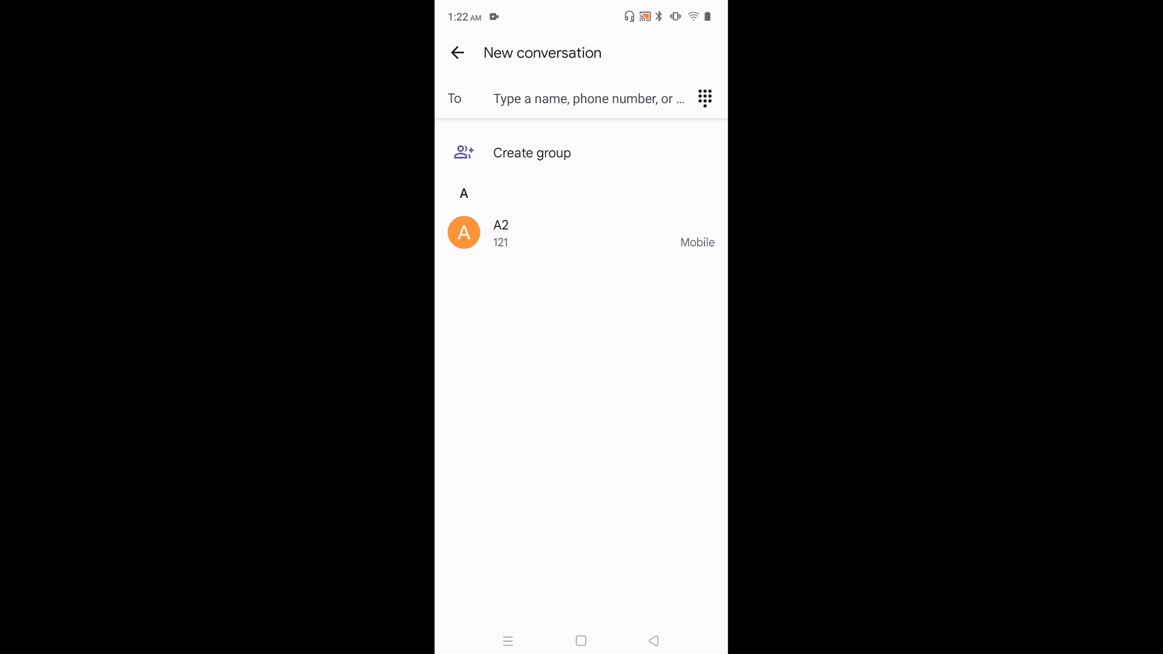
Step: Bring up Gboard from the recipient field and open its keyboard settings
left_click(586, 99)
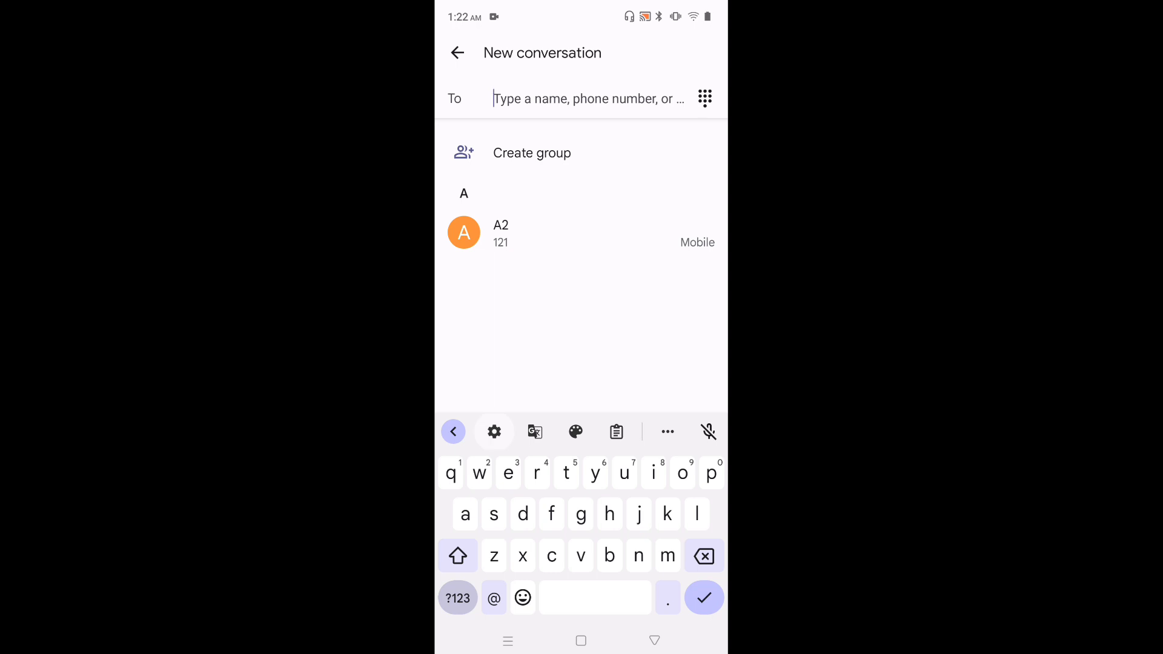
left_click(494, 431)
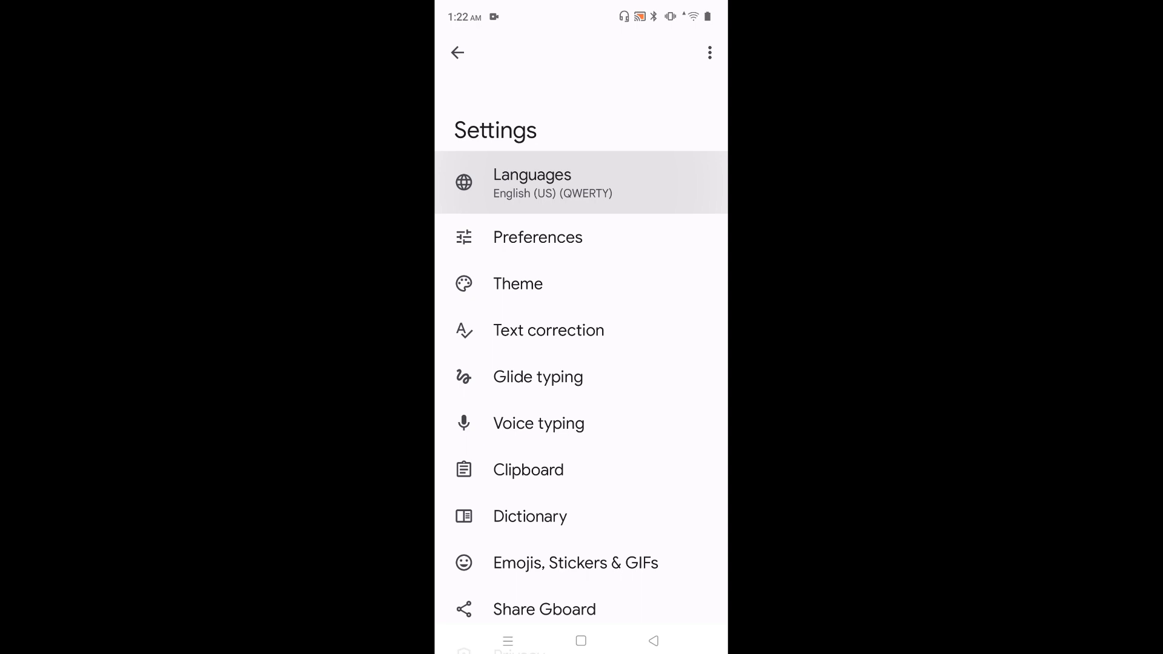
Step: Add a Hindi (India) keyboard with only the Hindi script layout, dropping abc → हिन्दी
left_click(553, 183)
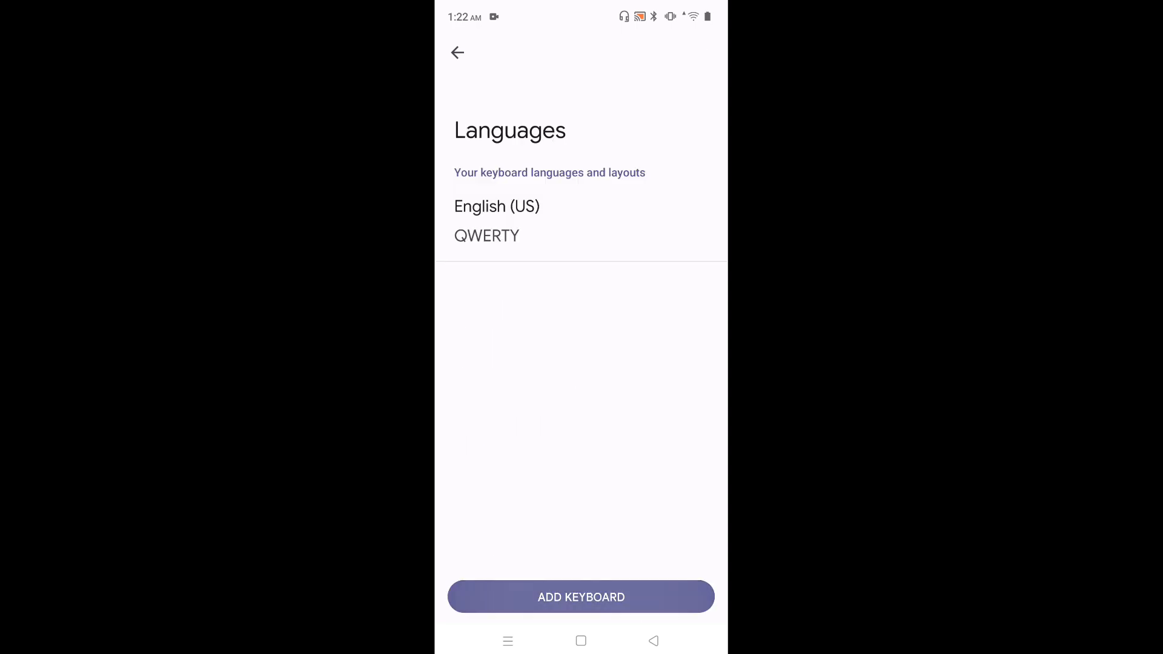
left_click(581, 596)
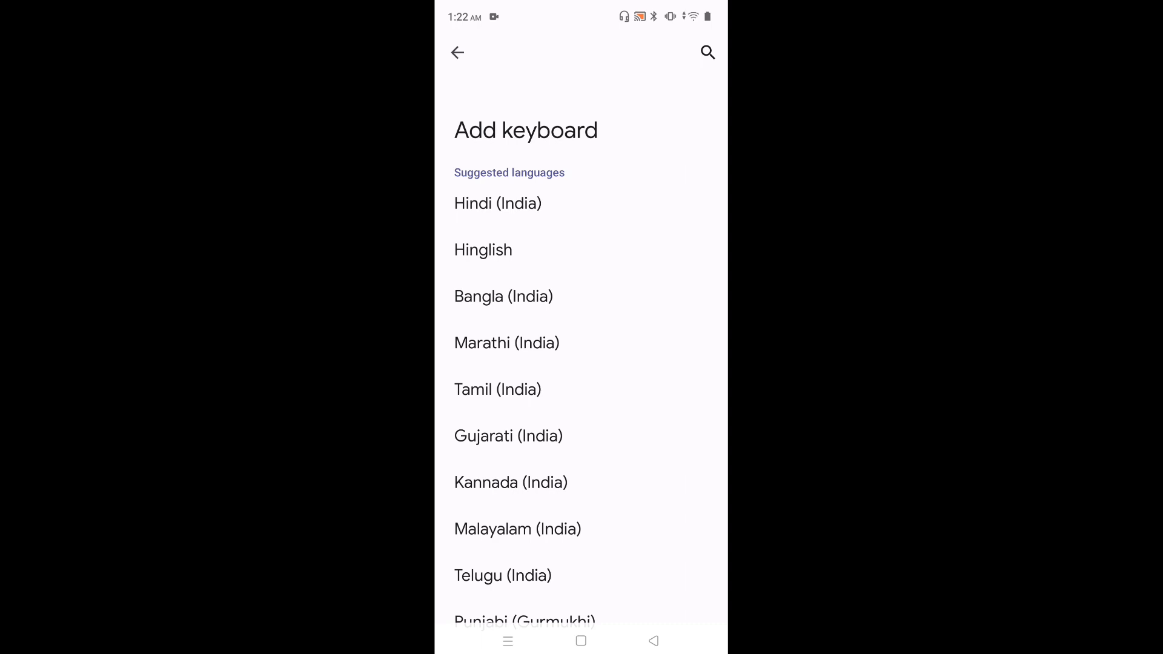
left_click(498, 204)
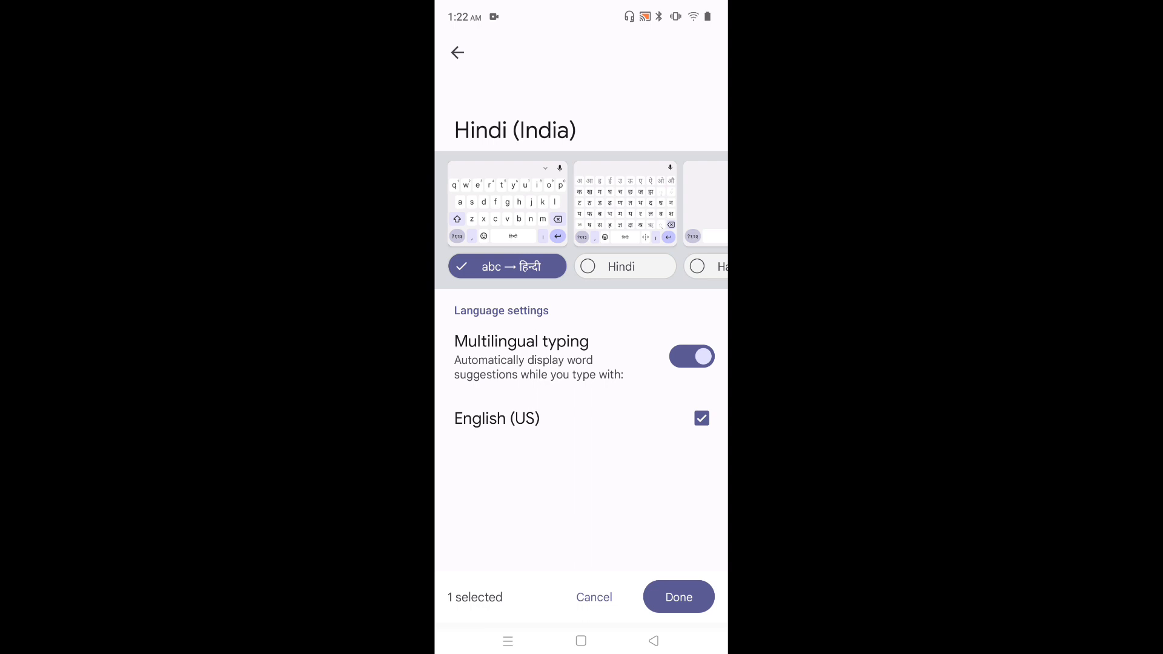
left_click(625, 266)
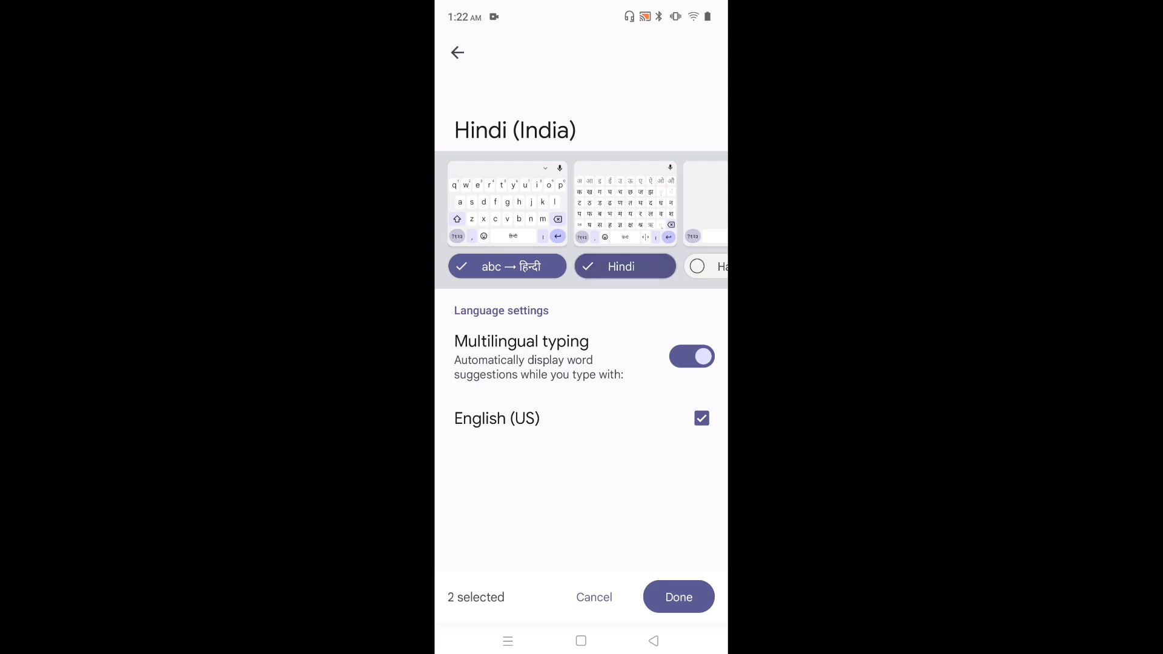
left_click(508, 265)
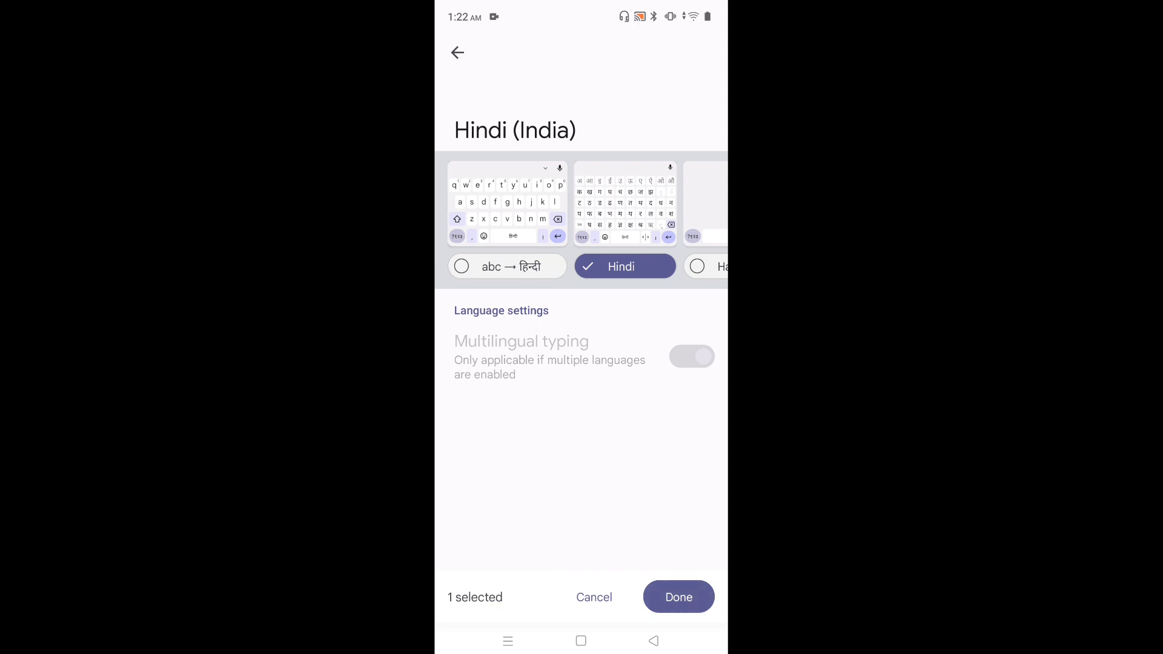
left_click(677, 598)
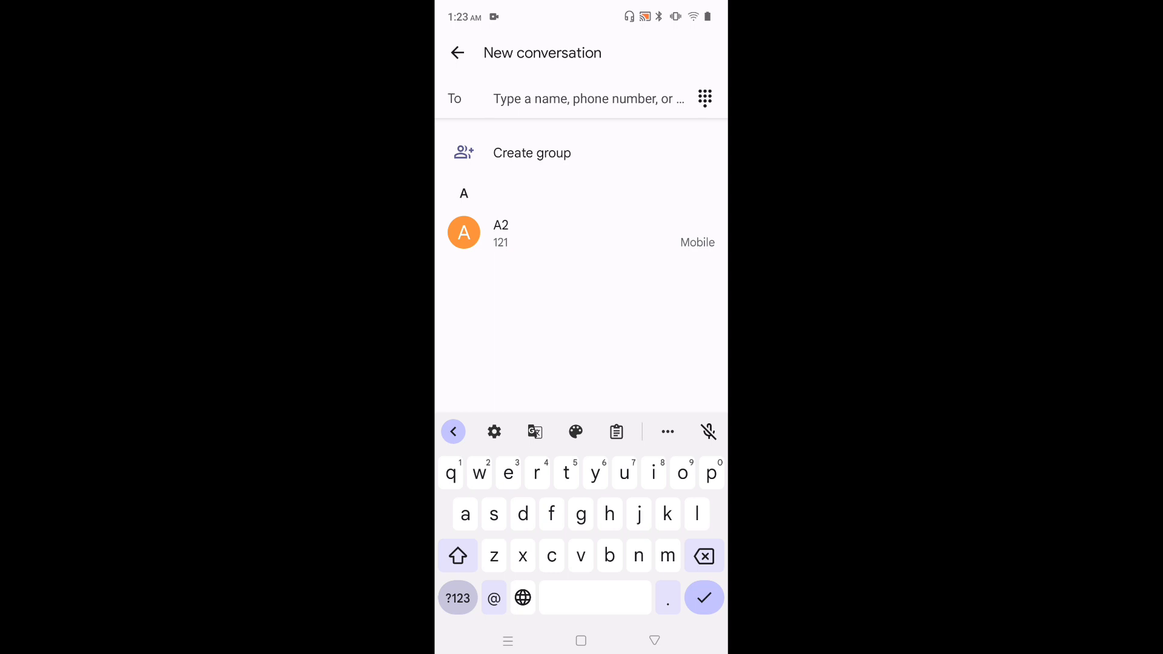
Step: Switch to the हिन्दी (भारत) keyboard, type a test letter in To, then erase it
left_click(522, 598)
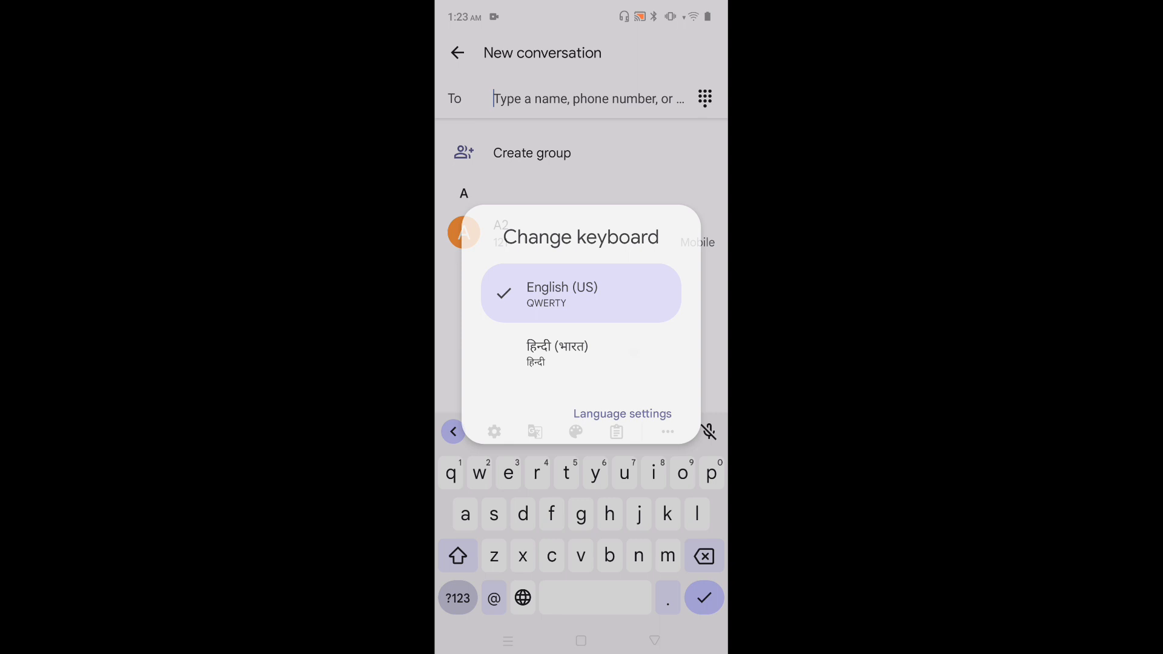
left_click(558, 353)
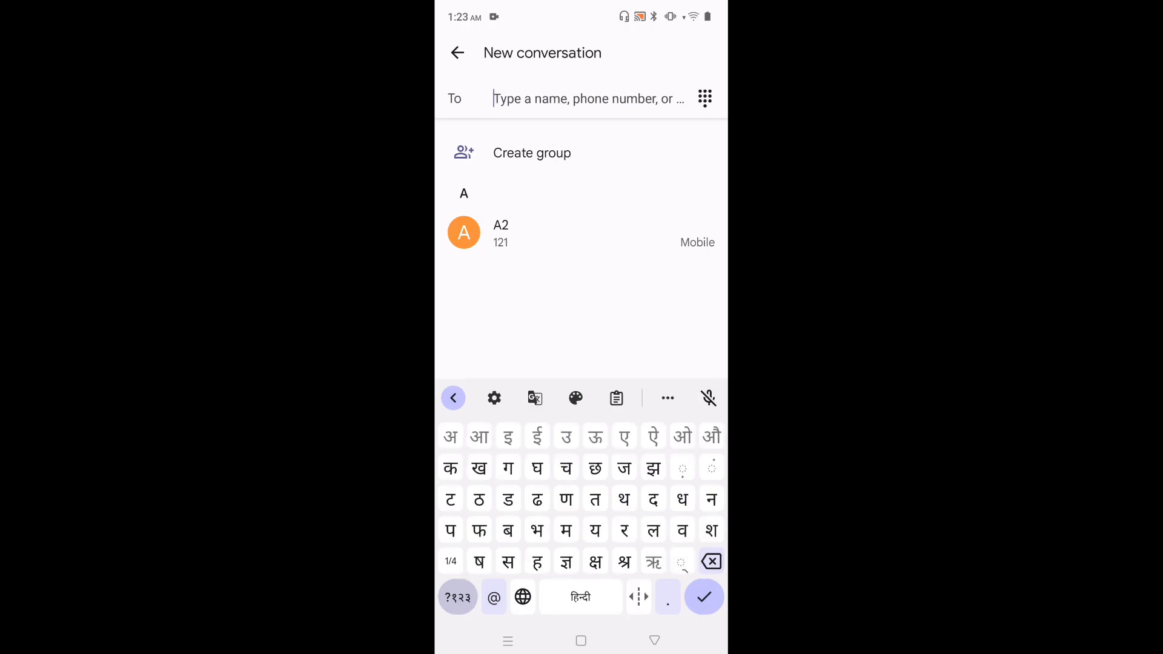
left_click(595, 499)
type("तययथजततथ")
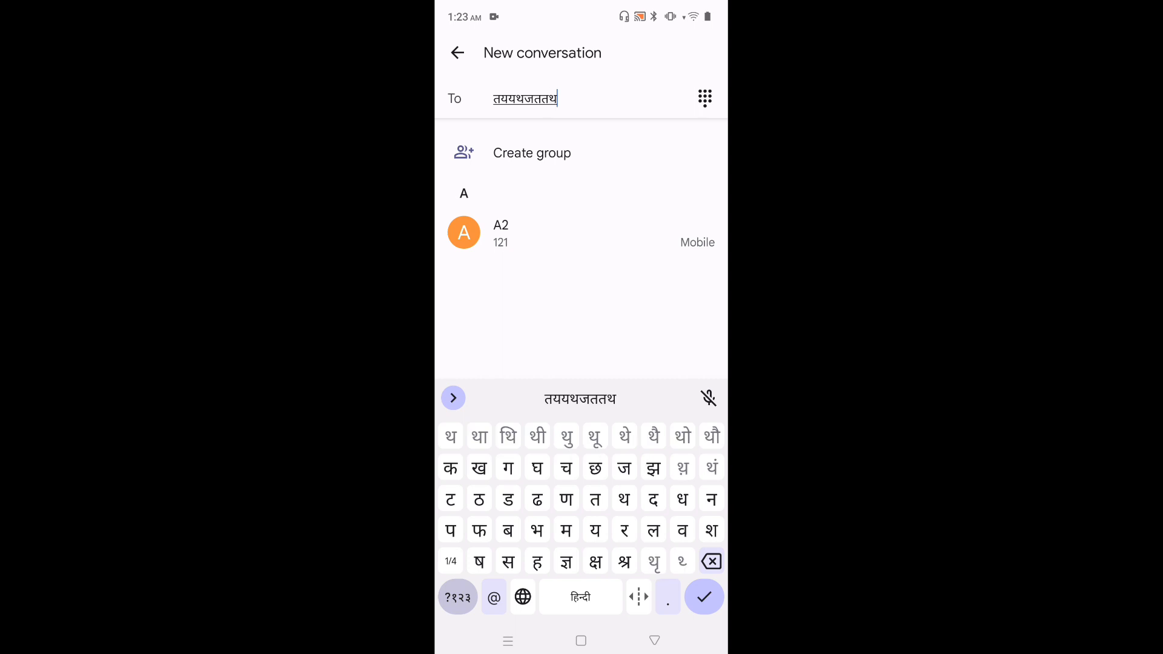
left_click(710, 561)
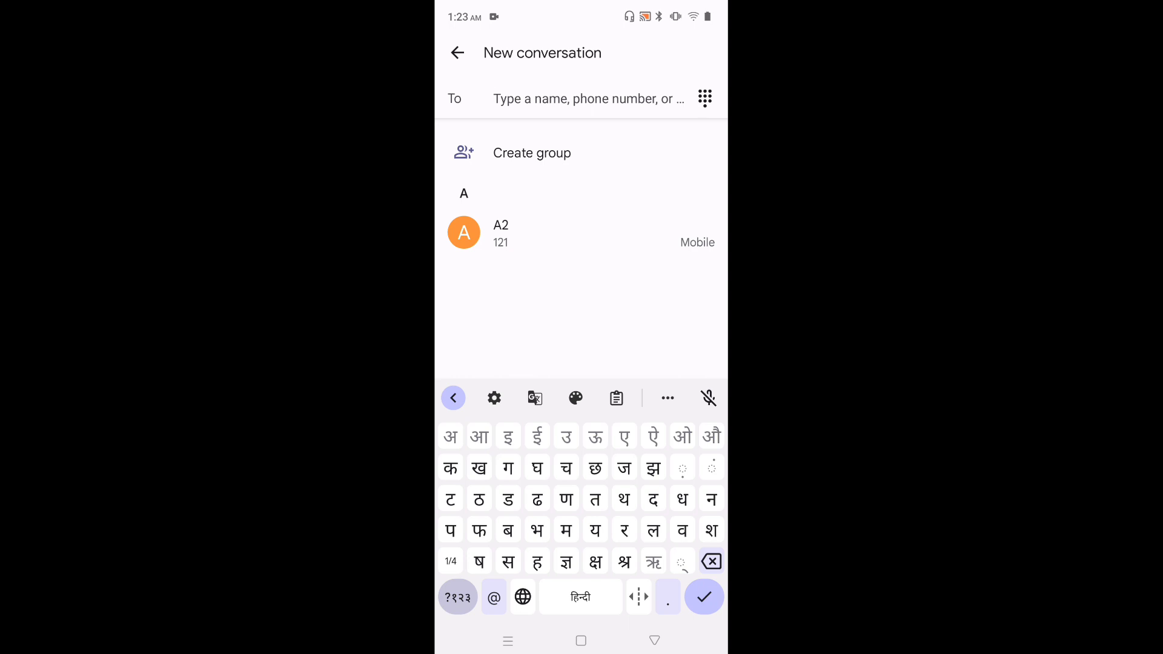
Step: Switch the keyboard back to English (US) via the globe key
left_click(522, 597)
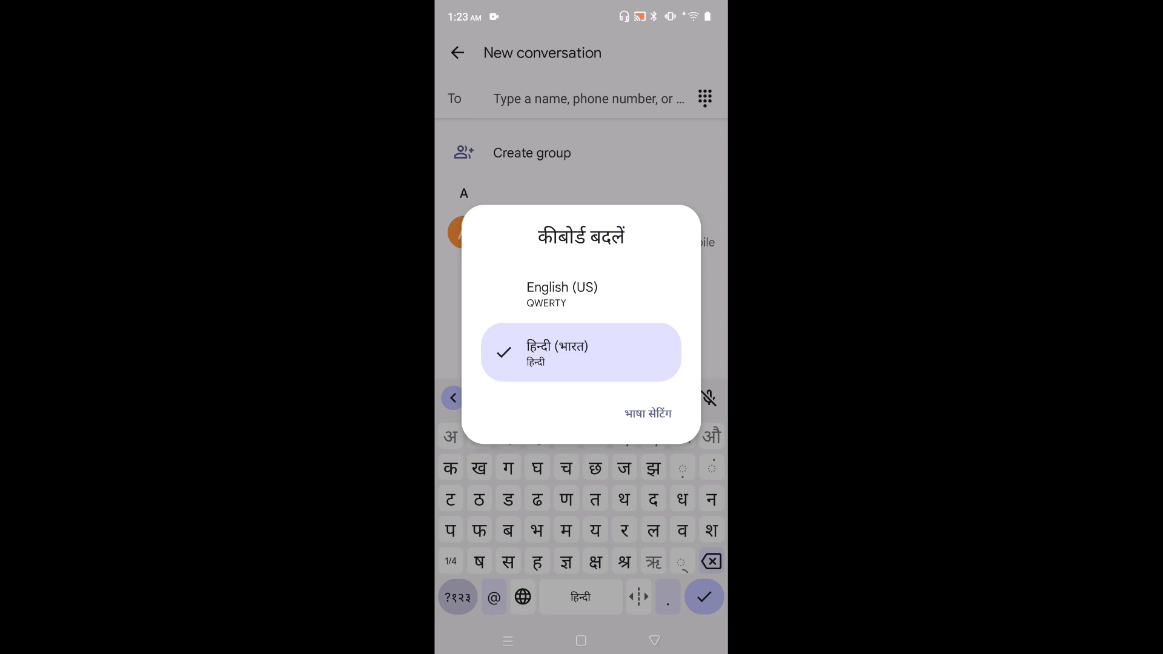
left_click(562, 294)
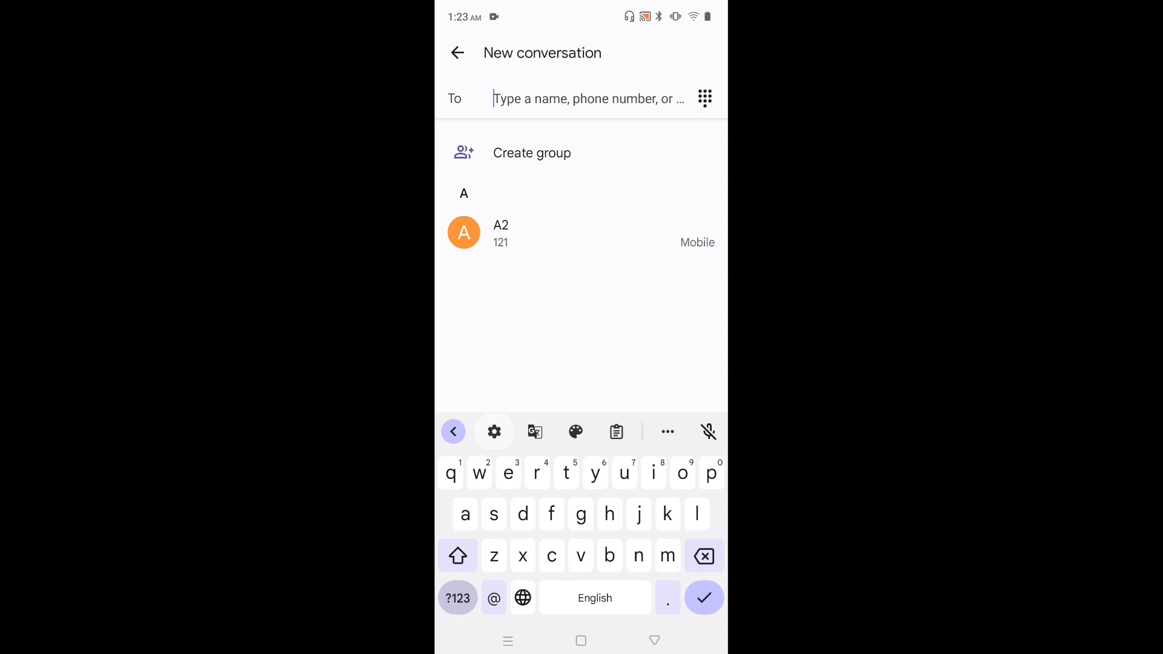
Step: Delete Hindi (India) from Gboard's language list, leaving English (US) QWERTY
left_click(493, 431)
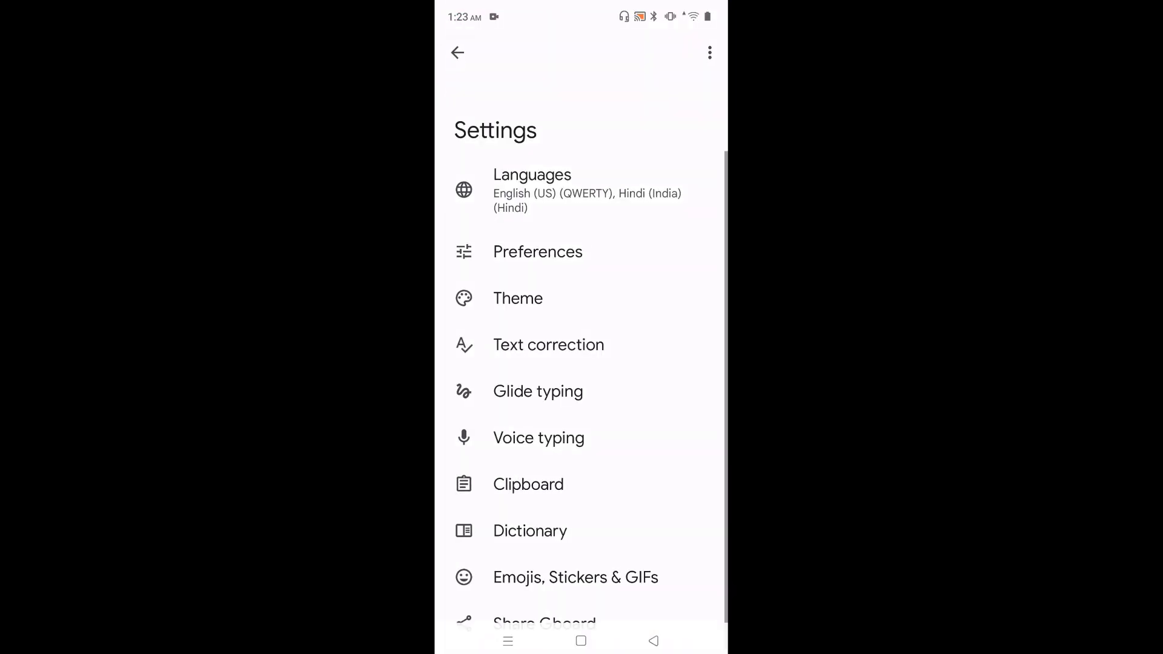
left_click(532, 189)
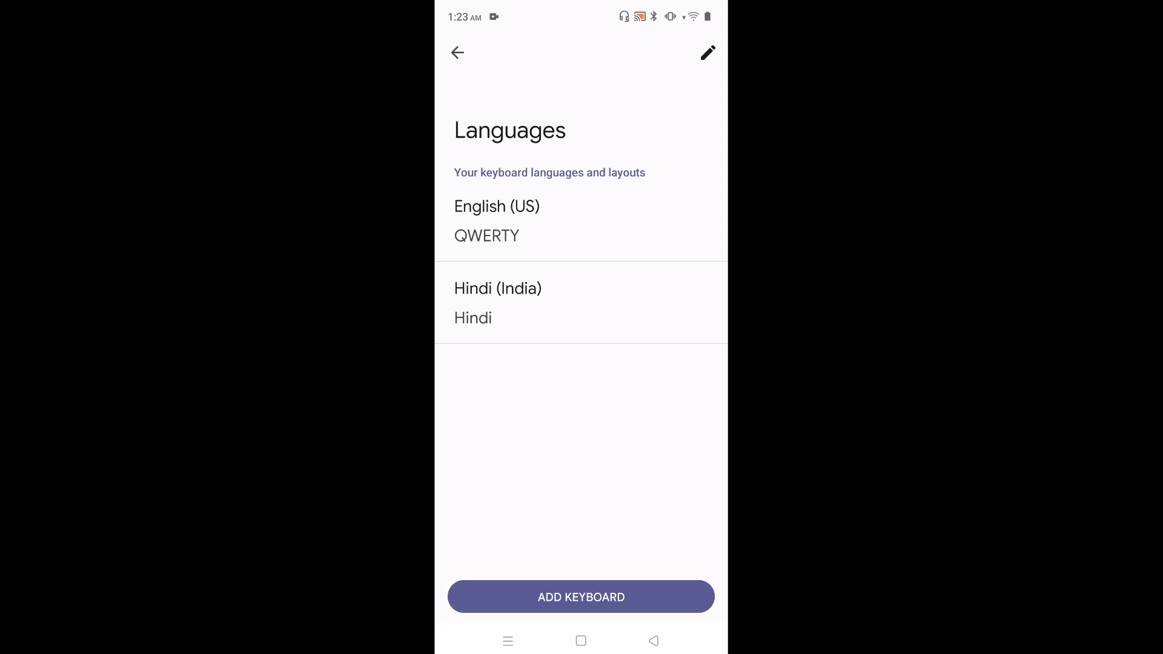
left_click(707, 53)
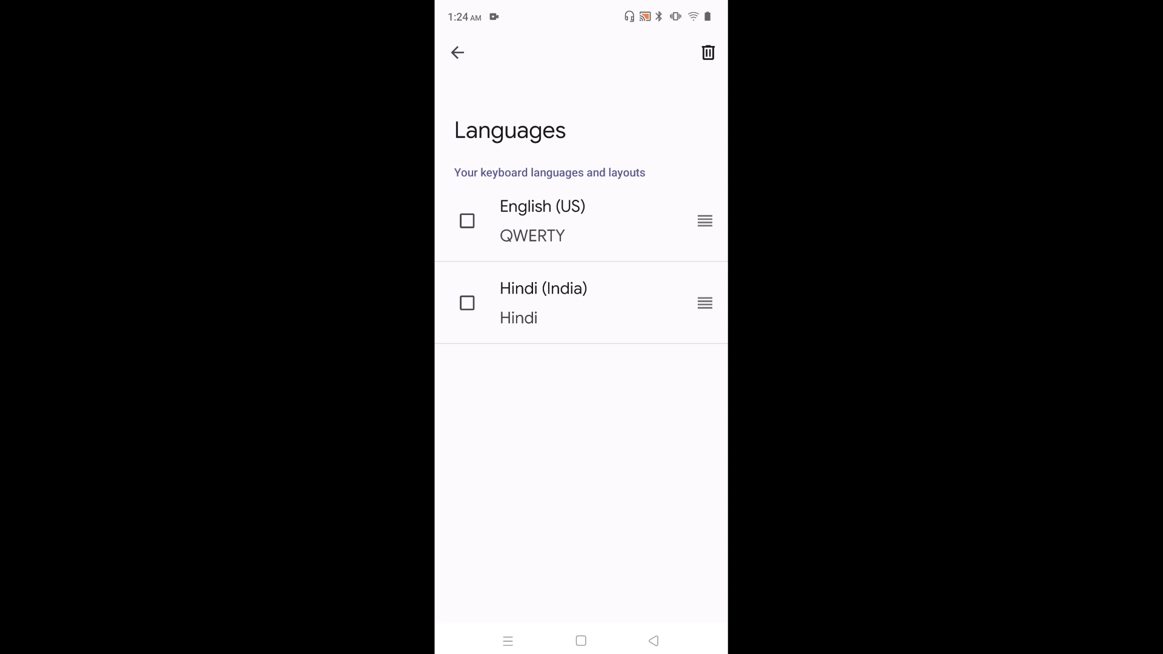
left_click(466, 303)
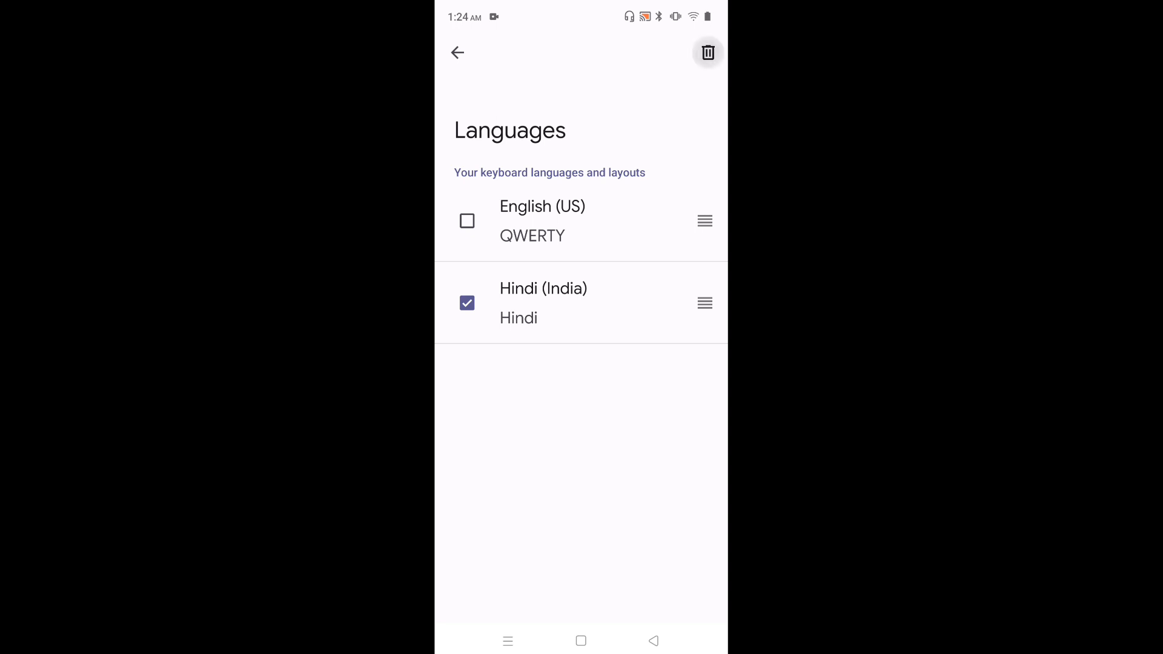
left_click(707, 52)
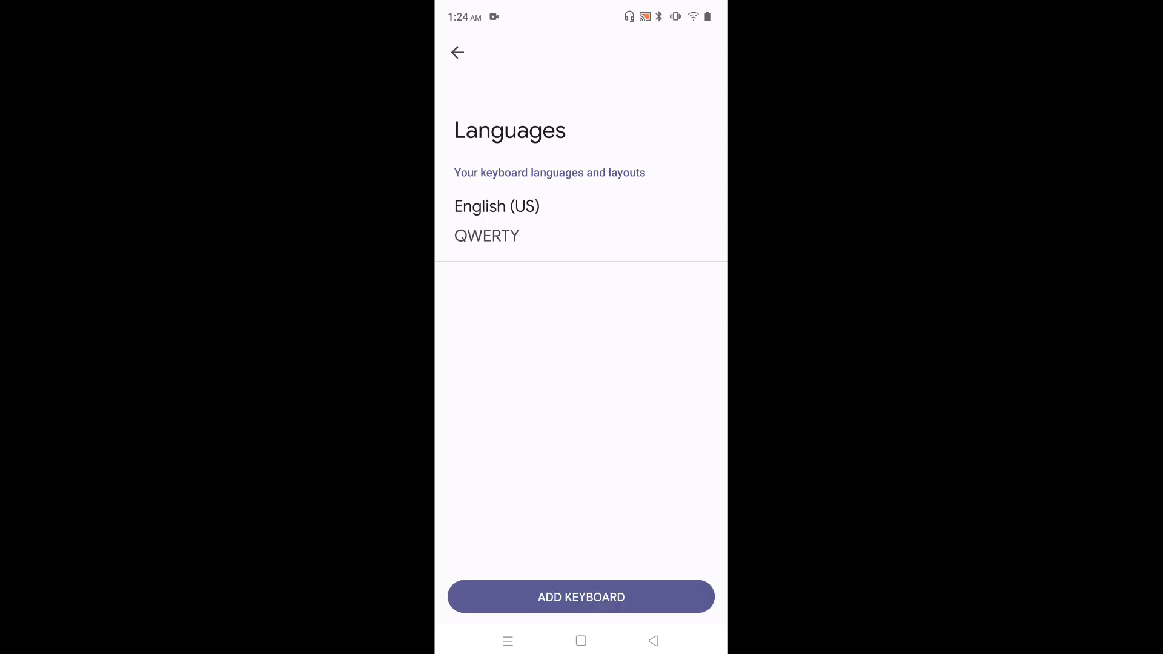